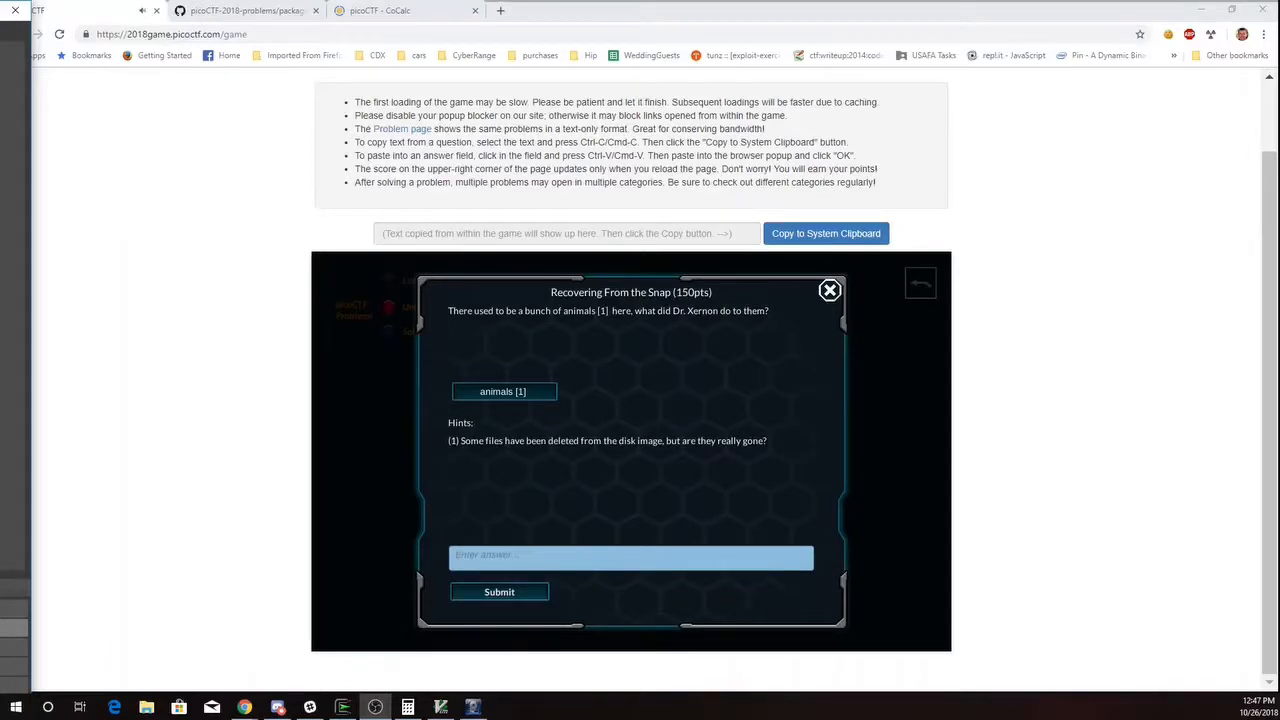
mouse_move(472, 418)
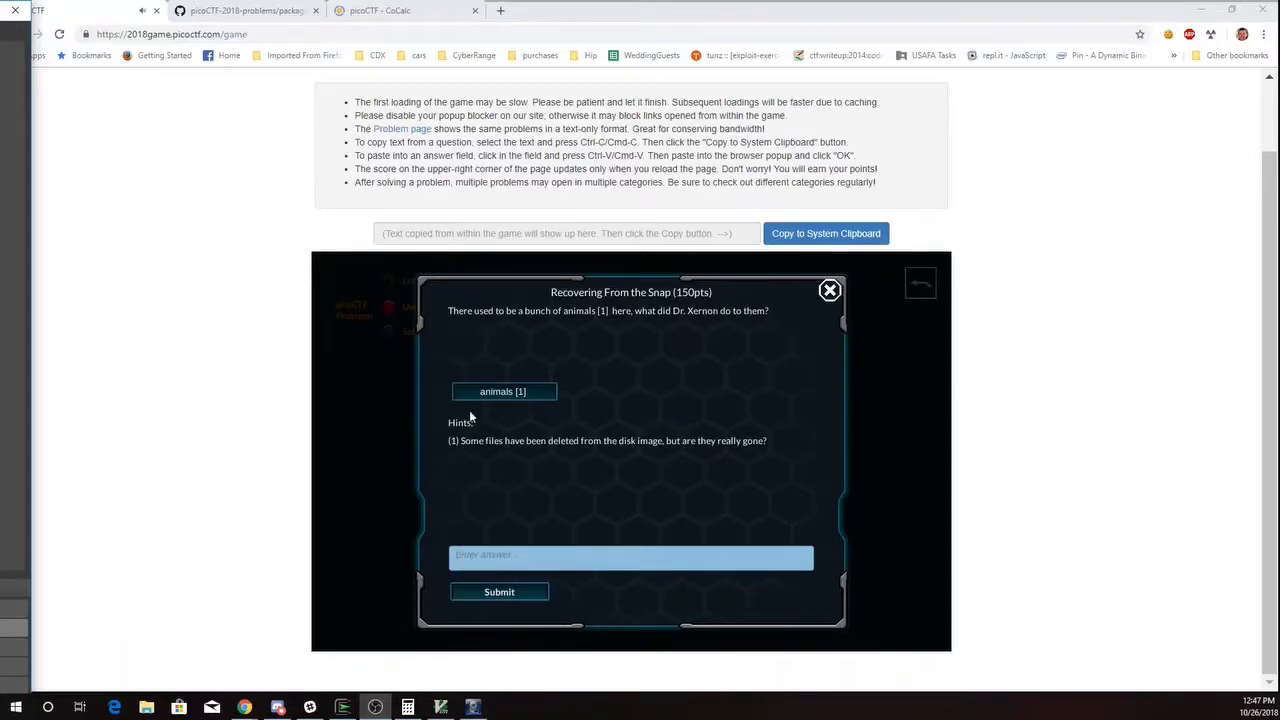
mouse_move(484, 448)
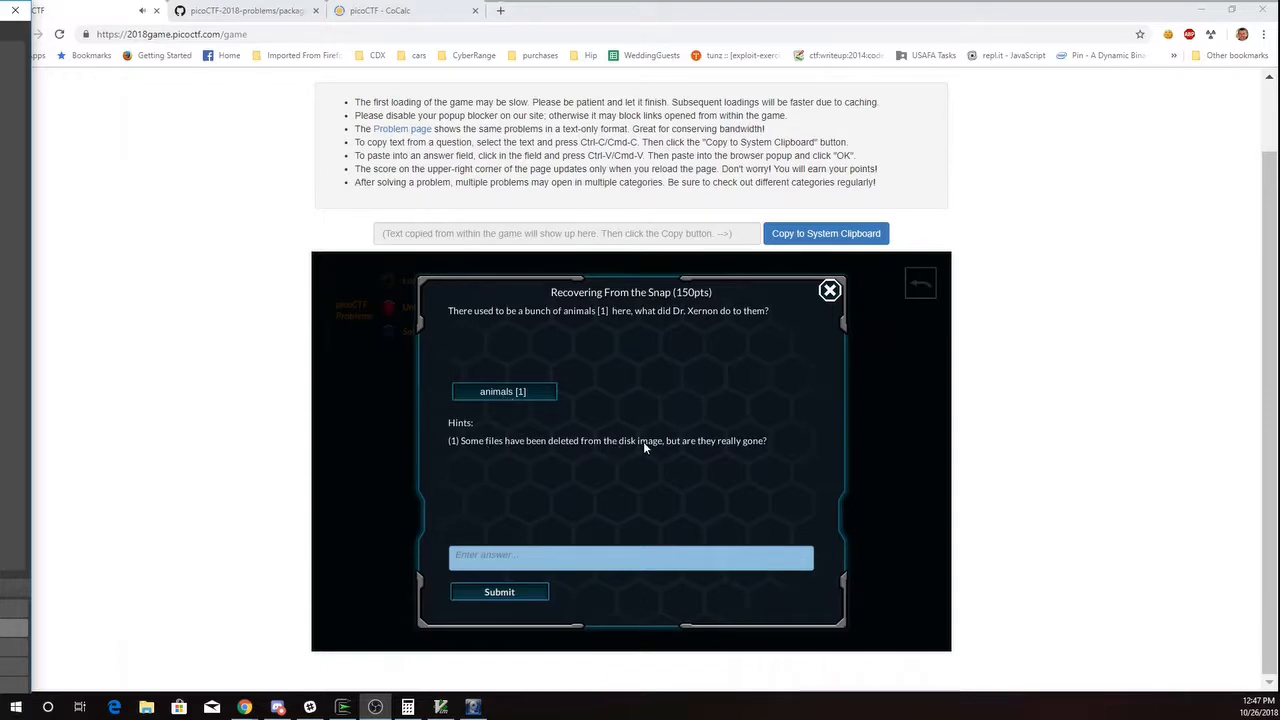
mouse_move(750, 452)
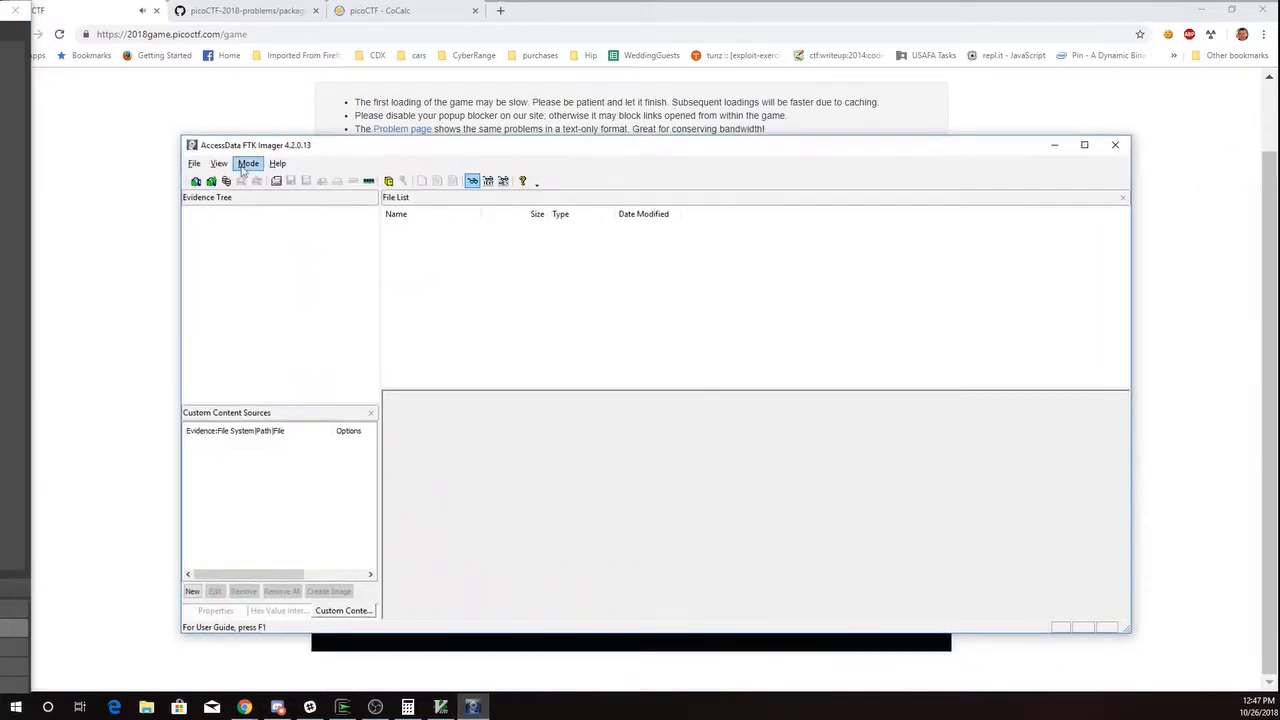
Add animals.dd as an Image File evidence item so its raw hex contents appear
click(194, 164)
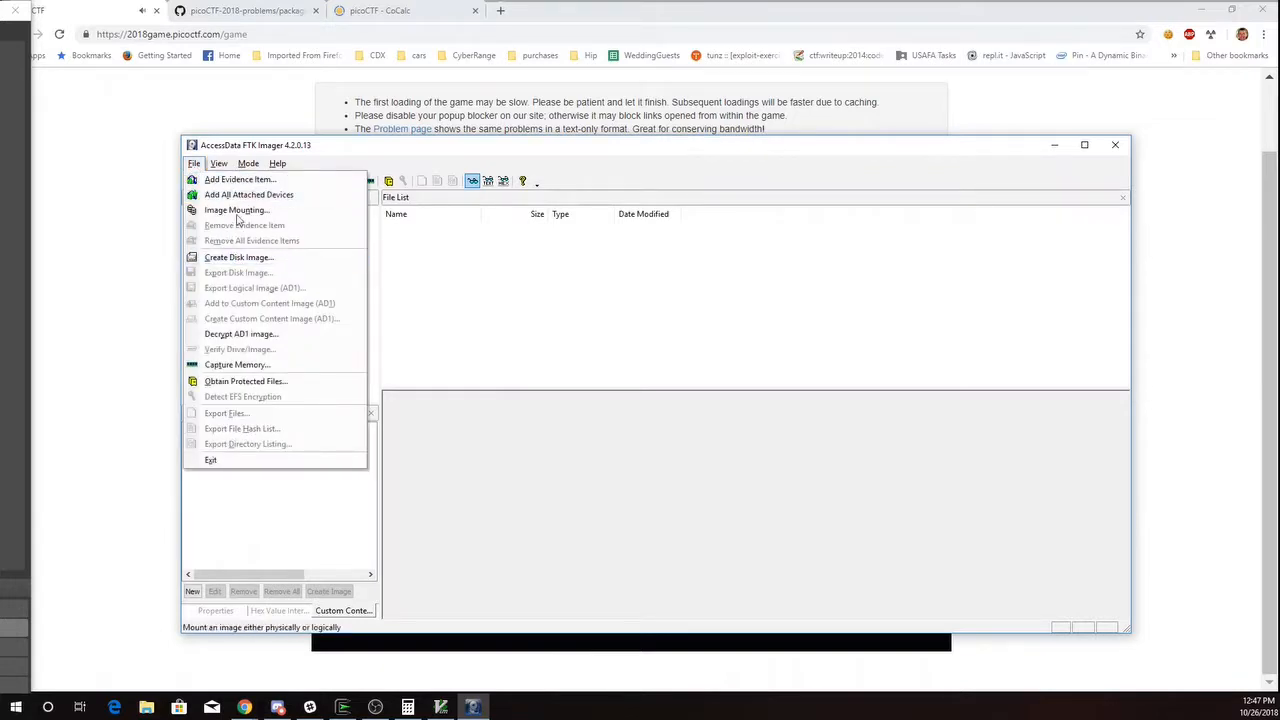
click(240, 180)
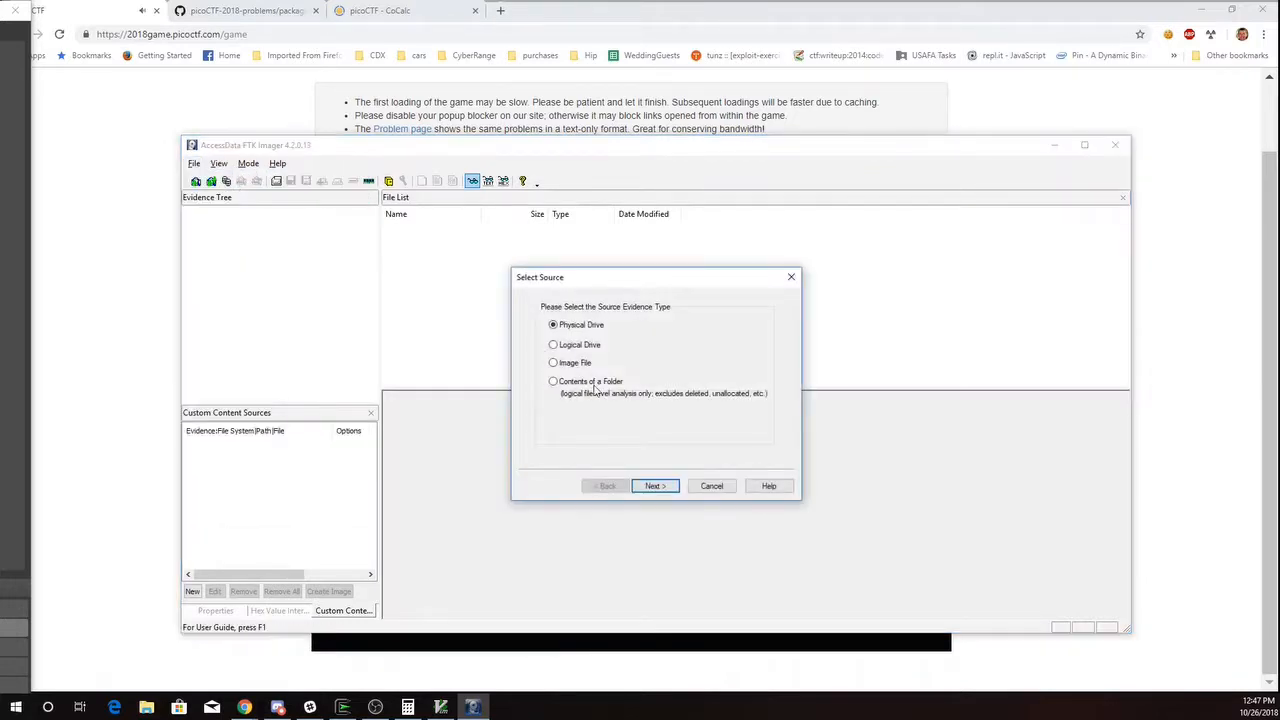
click(552, 362)
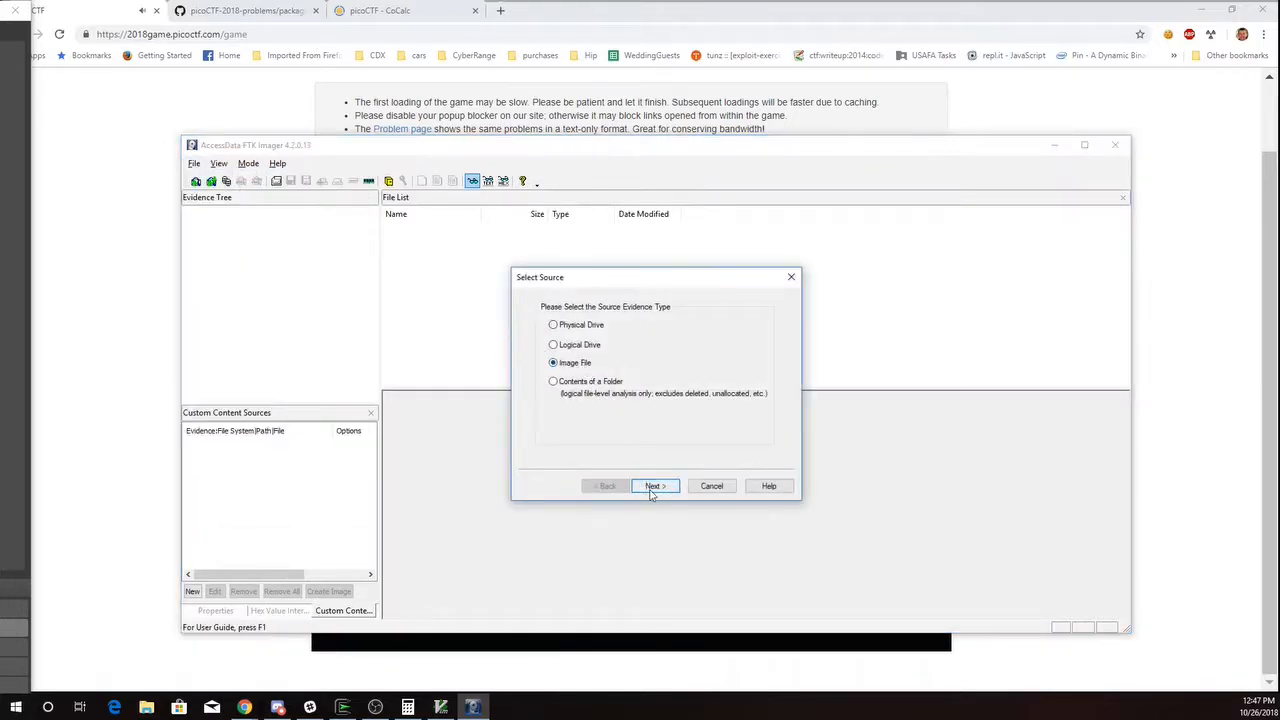
click(652, 486)
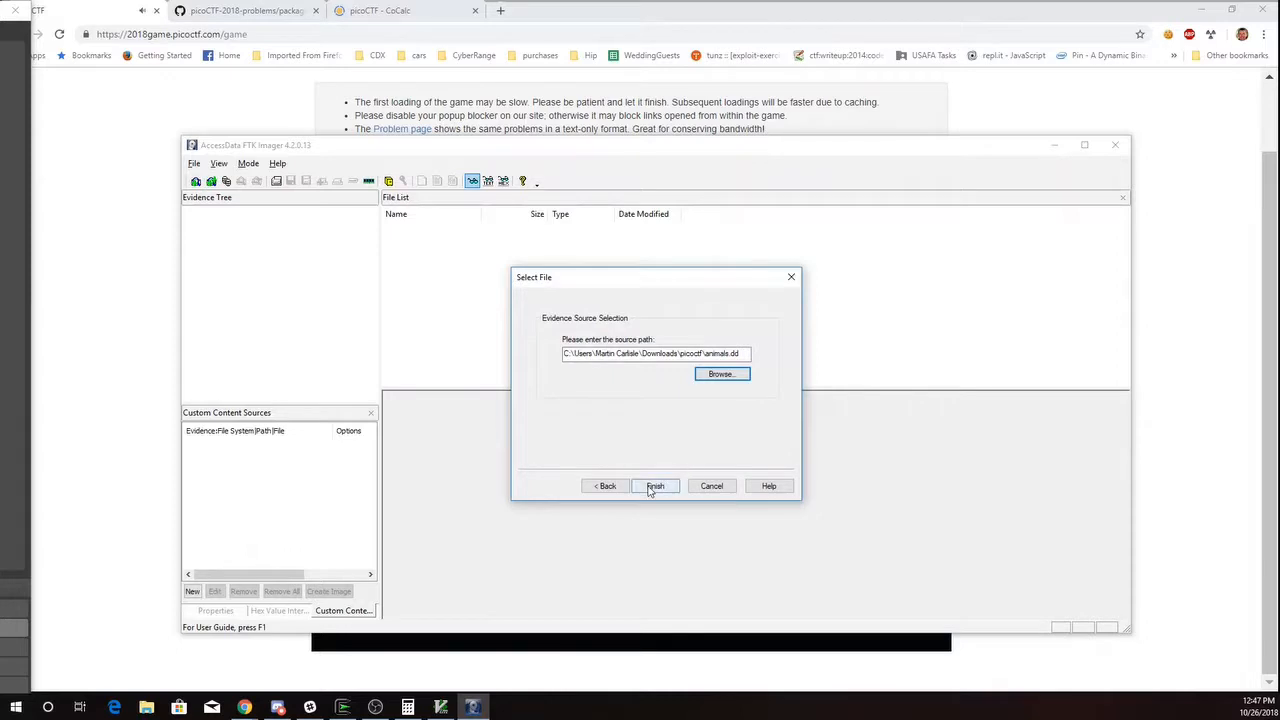
click(656, 486)
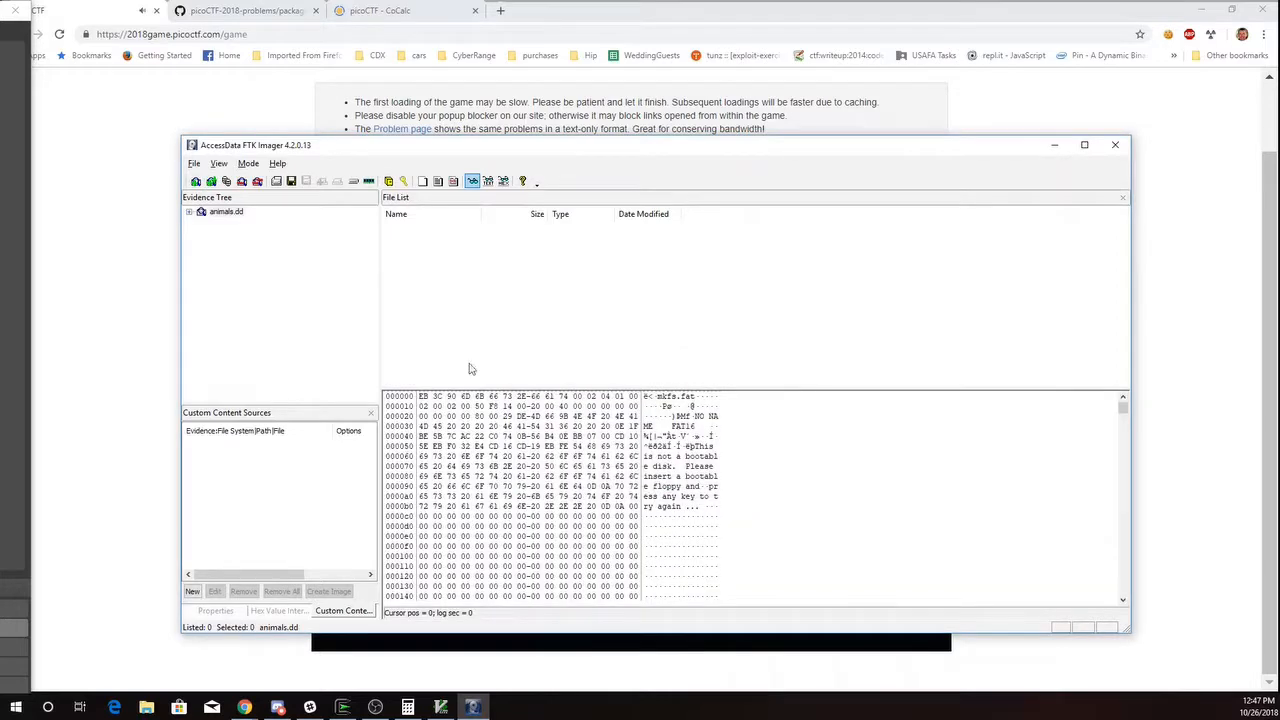
Expand animals.dd's NONAME FAT16 root folder and view theflag.jpg among the animal JPEGs
click(188, 212)
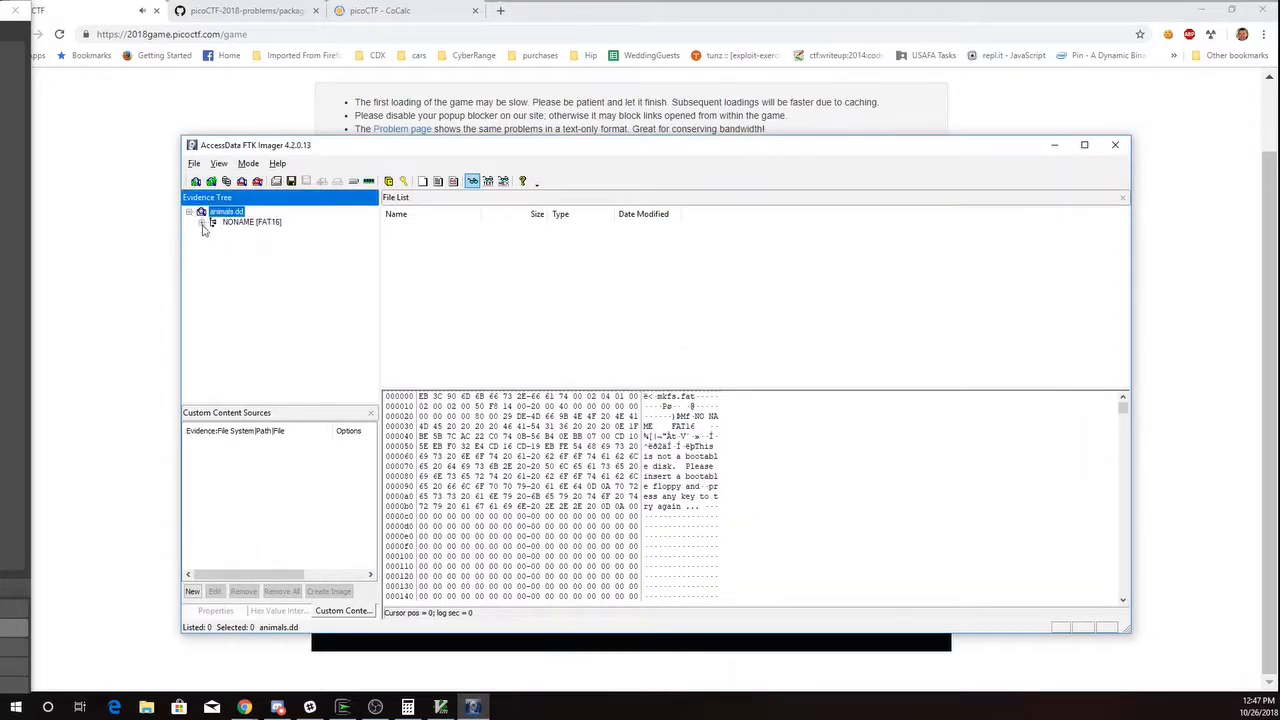
click(212, 222)
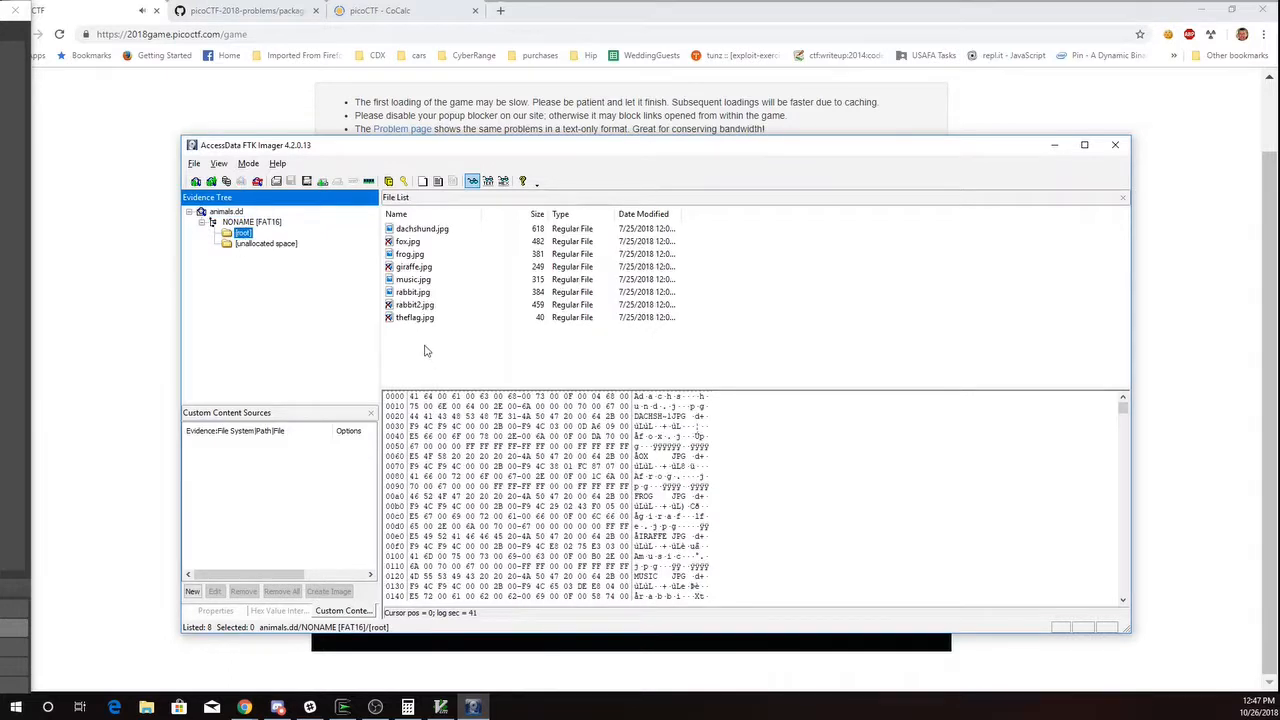
mouse_move(388, 330)
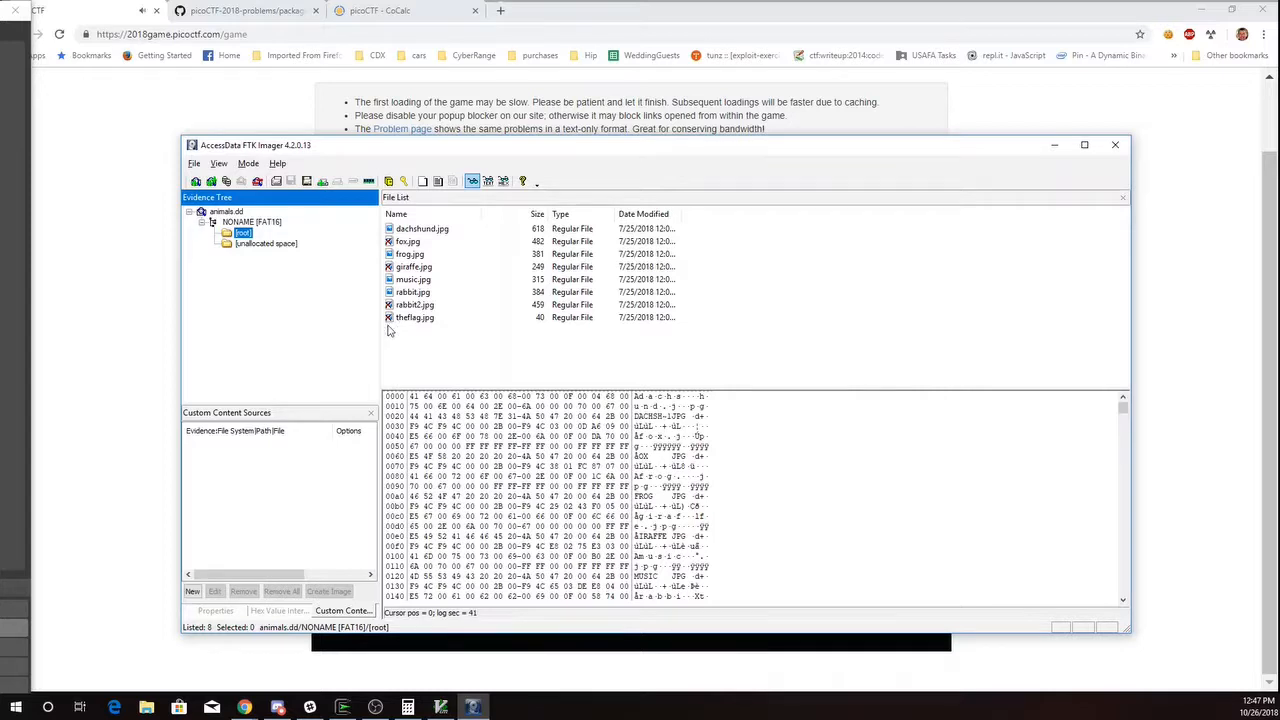
mouse_move(404, 338)
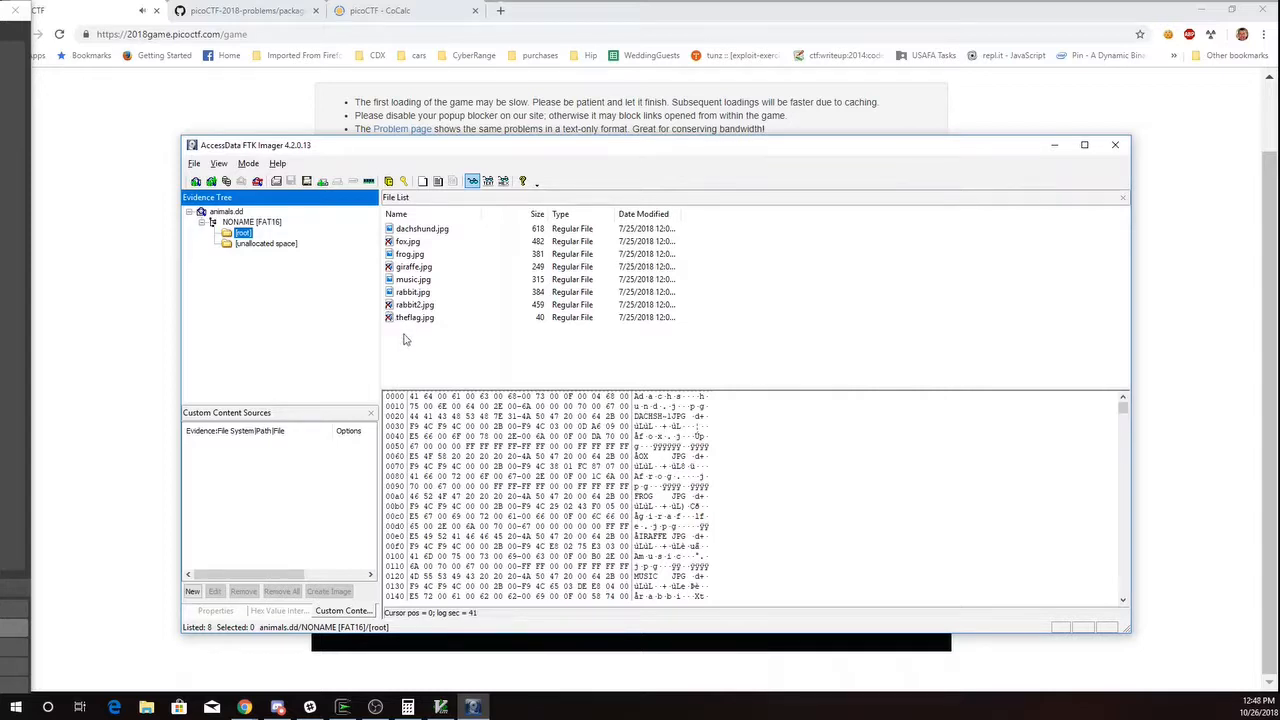
mouse_move(412, 348)
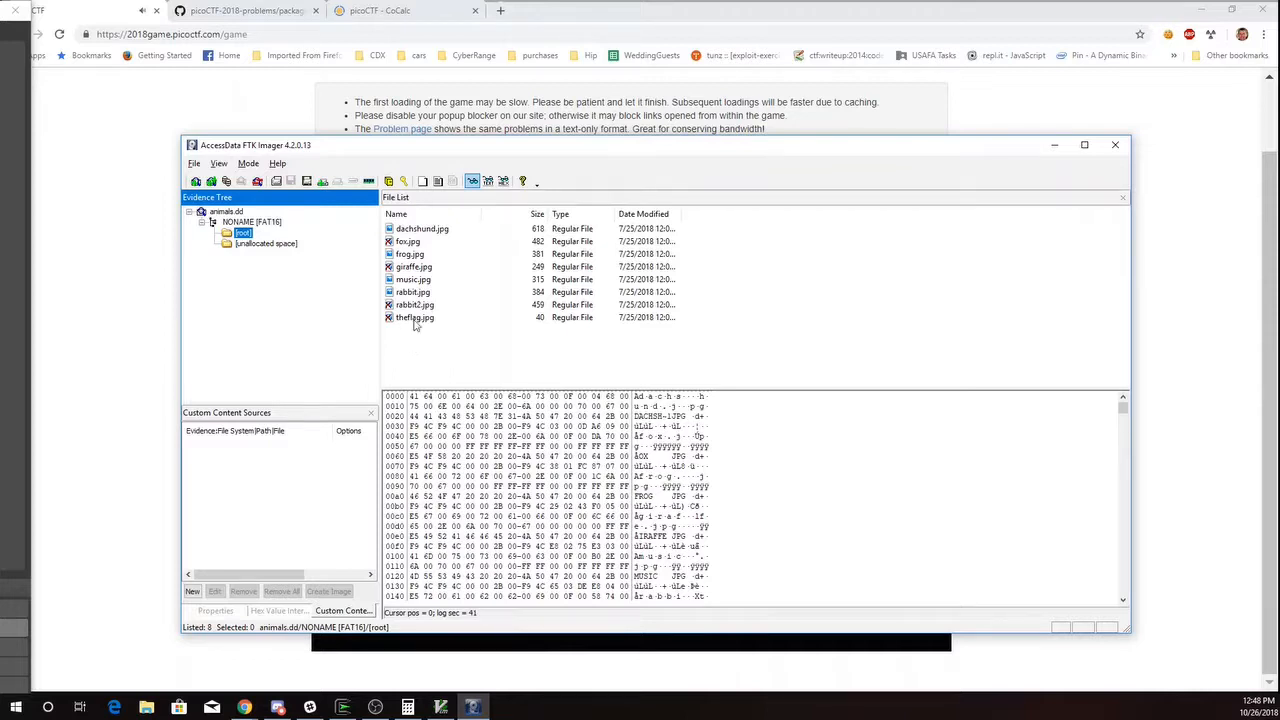
click(416, 316)
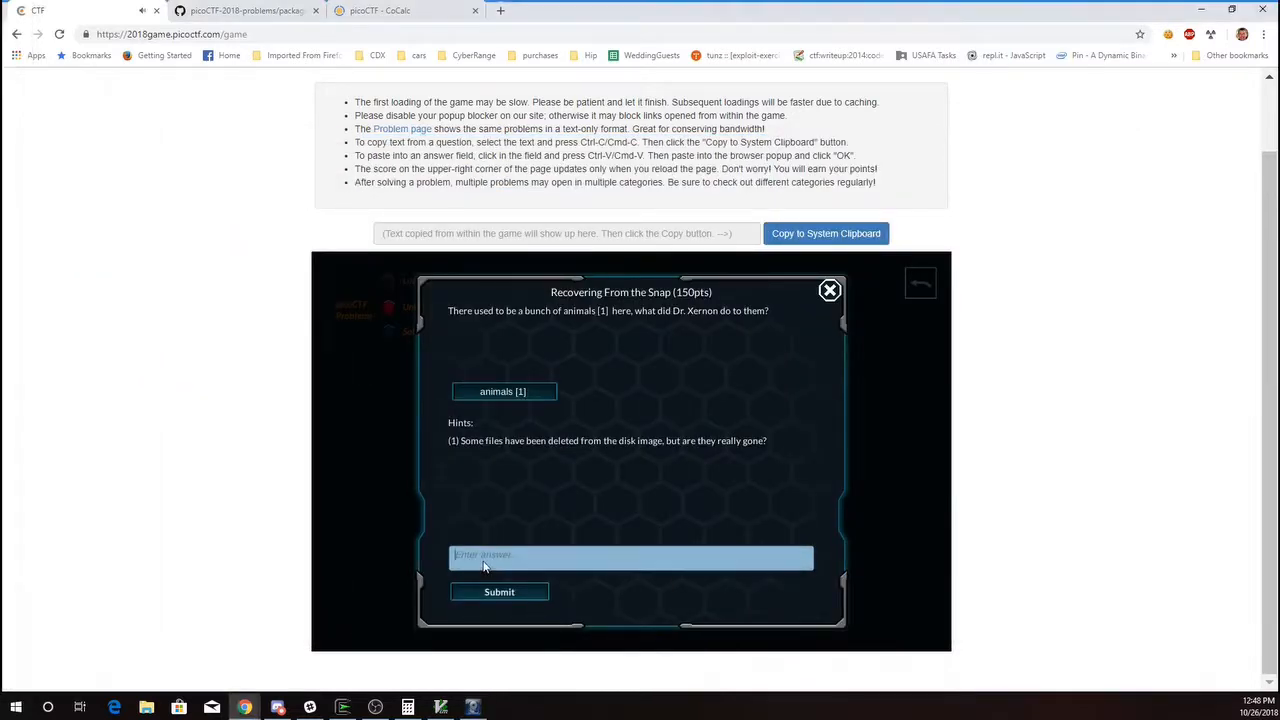
Enter the recovered picoCTF flag text into the Recovering From the Snap answer field
text(picoCTF{th3)
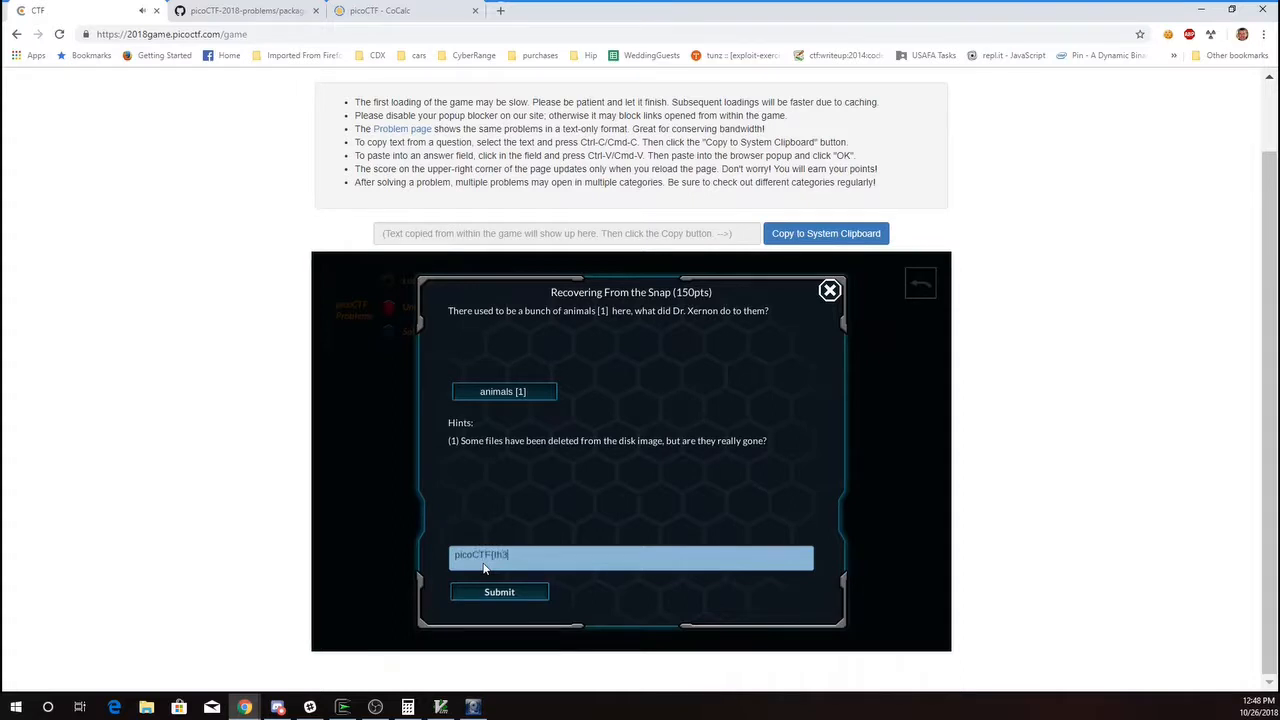
text(_5n4p_happ)
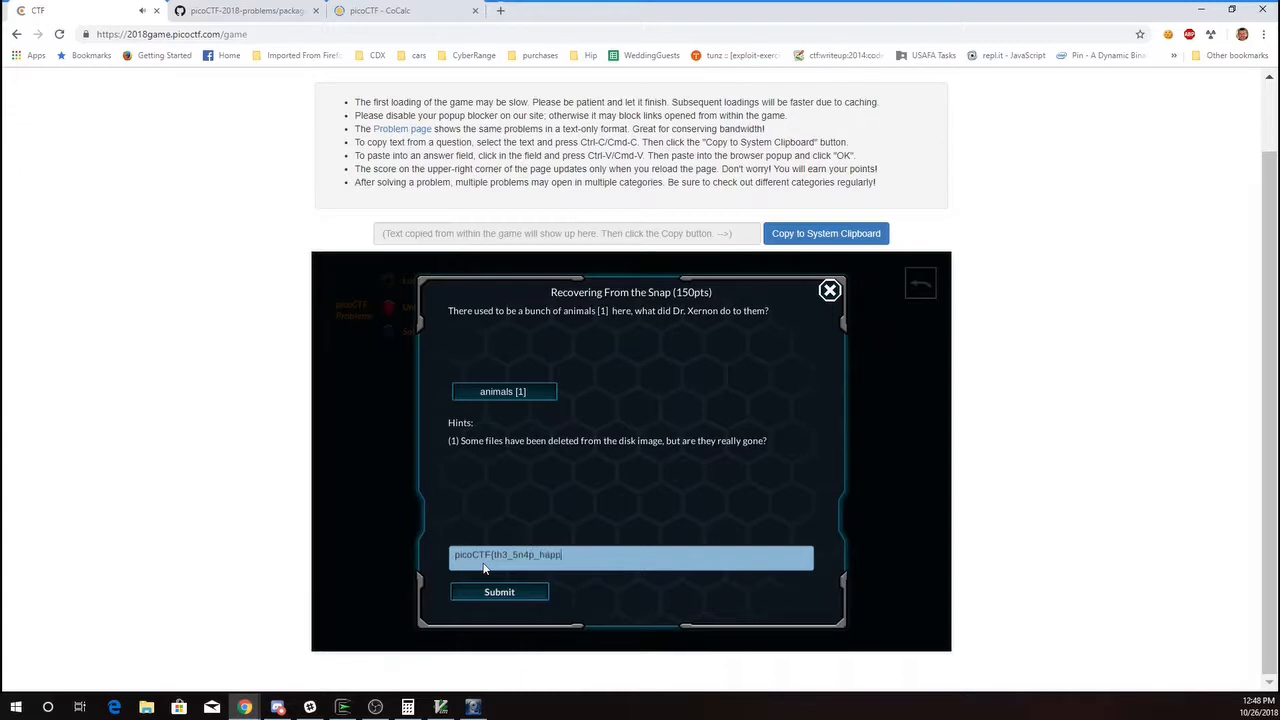
text(3n3d))
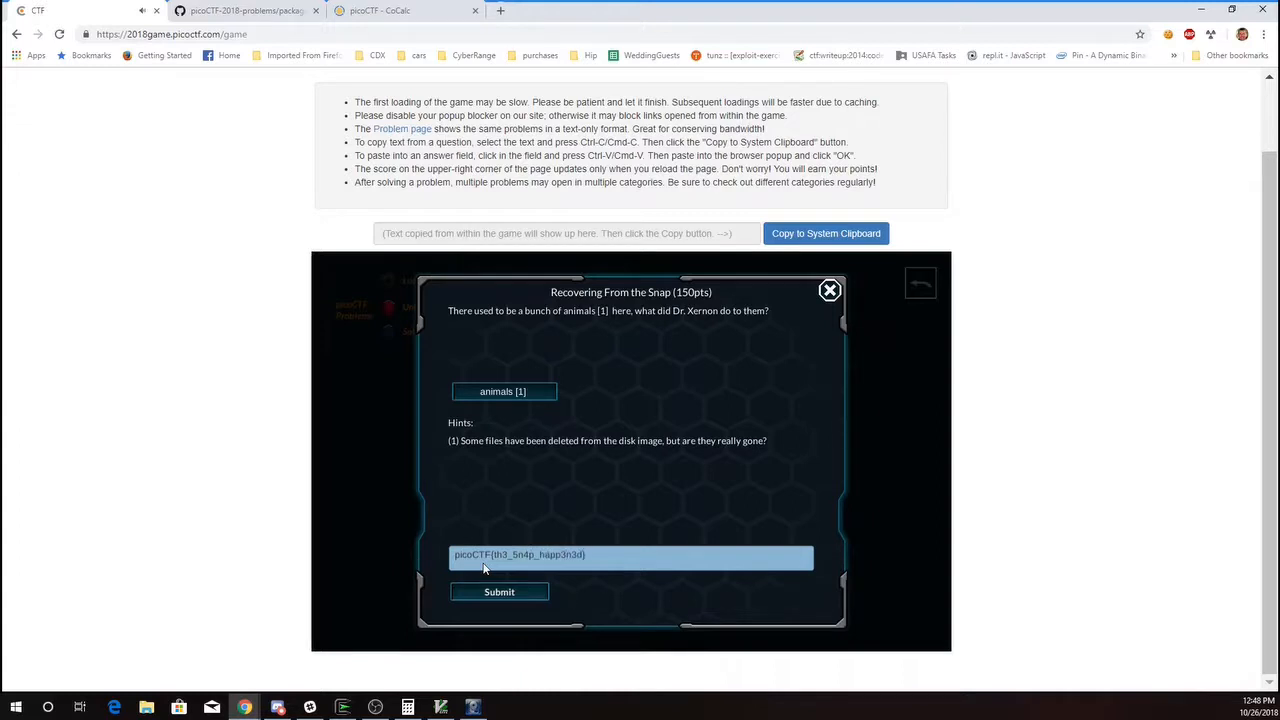